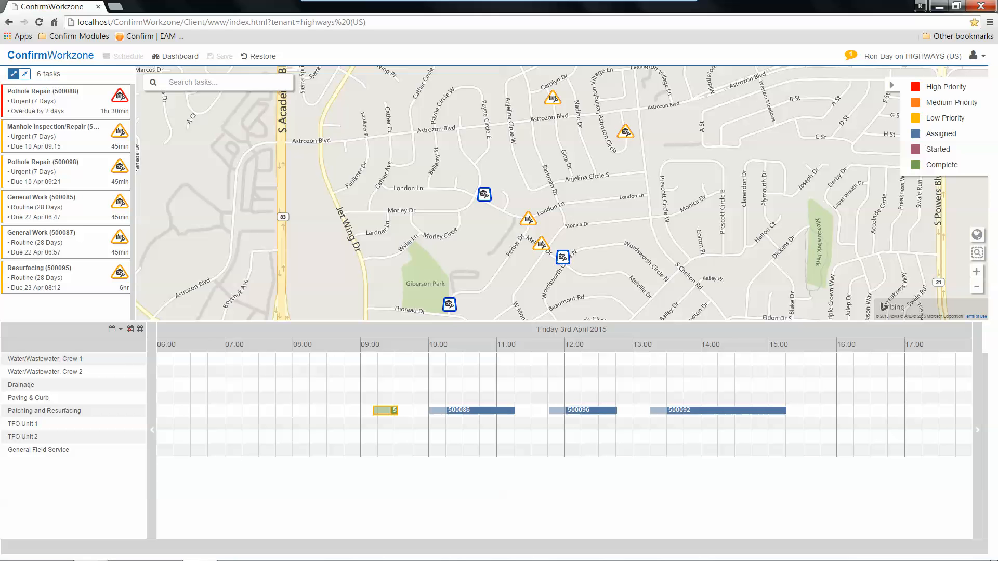
pyautogui.moveTo(140, 329)
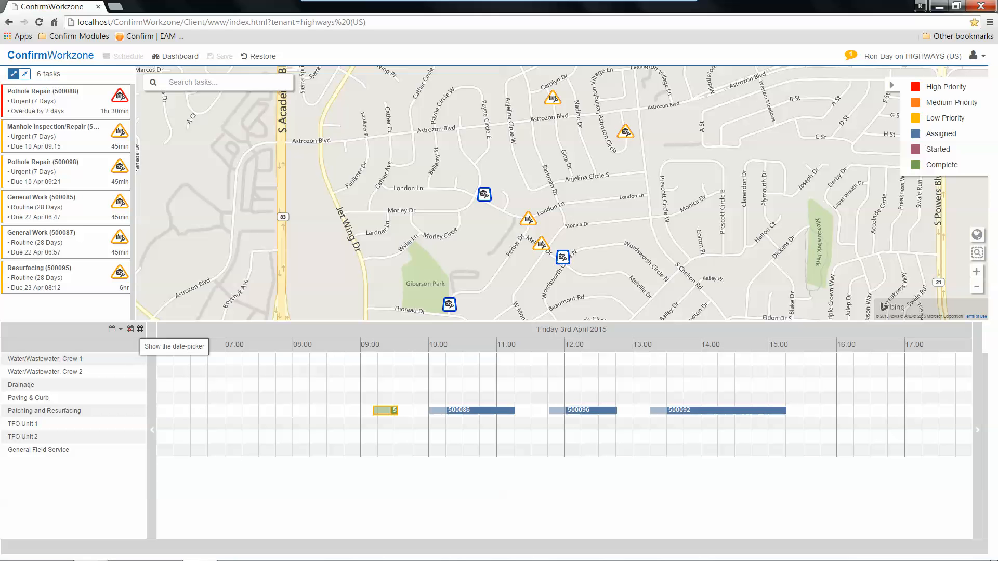
pyautogui.moveTo(128, 329)
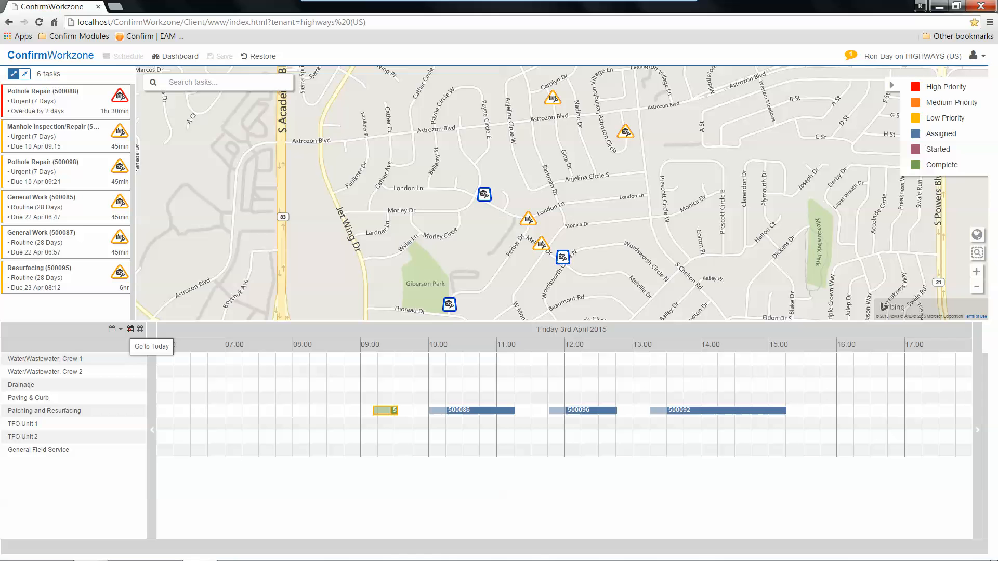
# Keep today's schedule date and save Pothole Repair 500088's booking for Patching and Resurfacing.
pyautogui.click(117, 329)
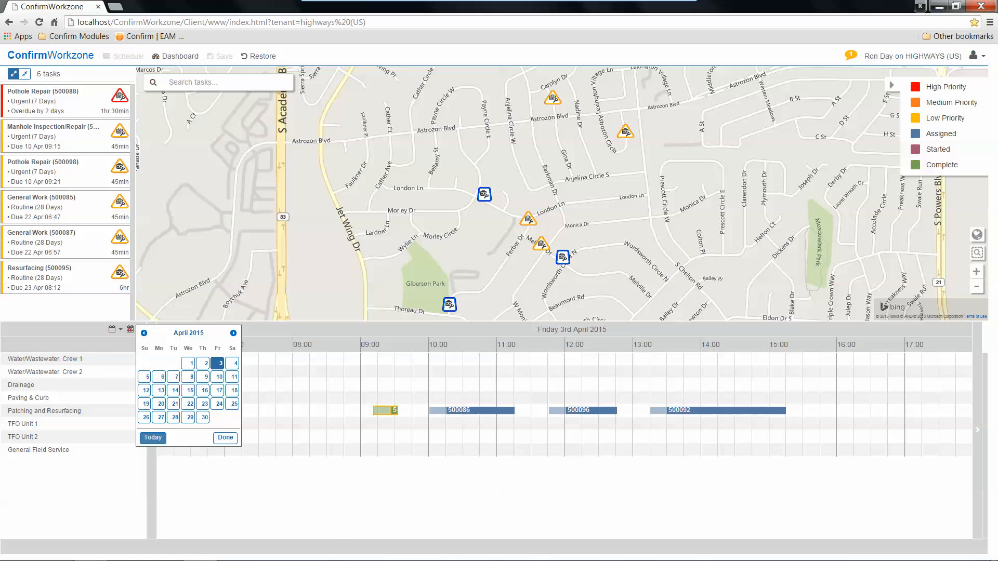
pyautogui.click(224, 438)
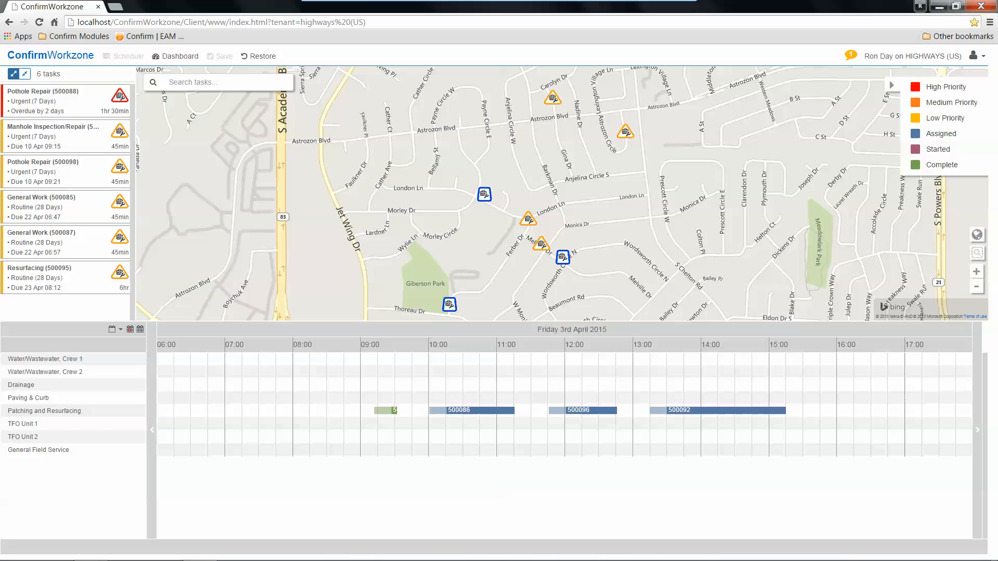
pyautogui.moveTo(387, 410)
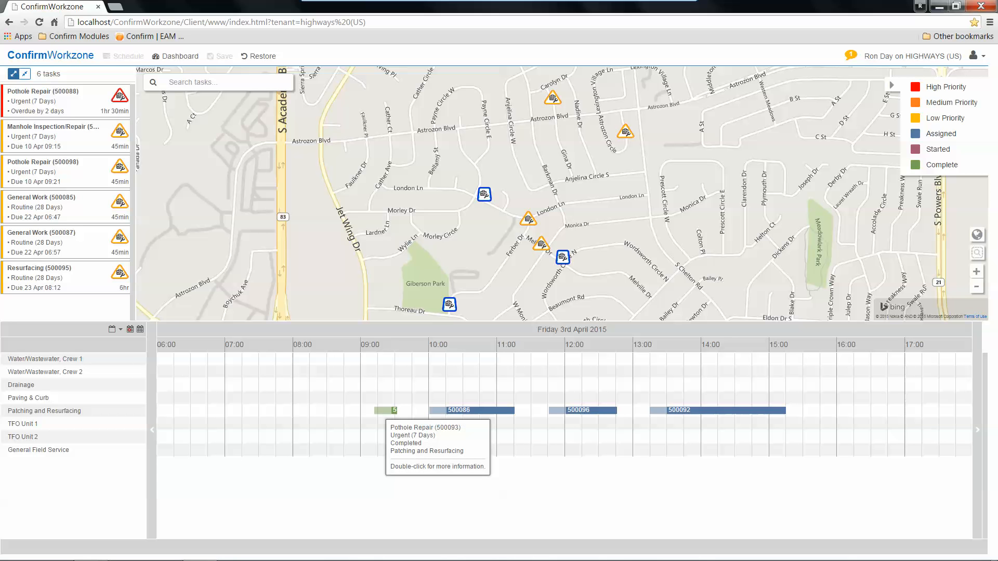
pyautogui.moveTo(939, 164)
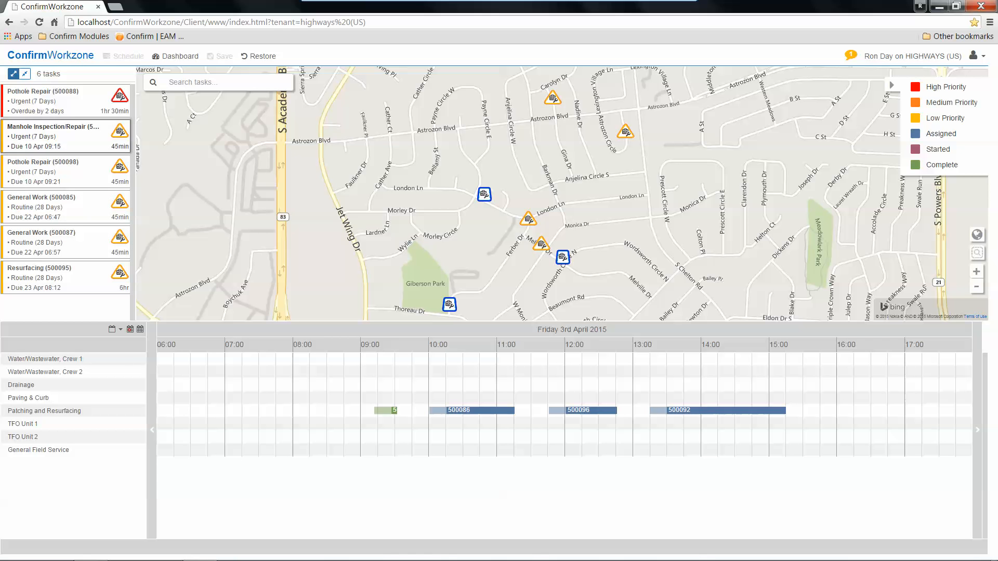
pyautogui.moveTo(63, 101)
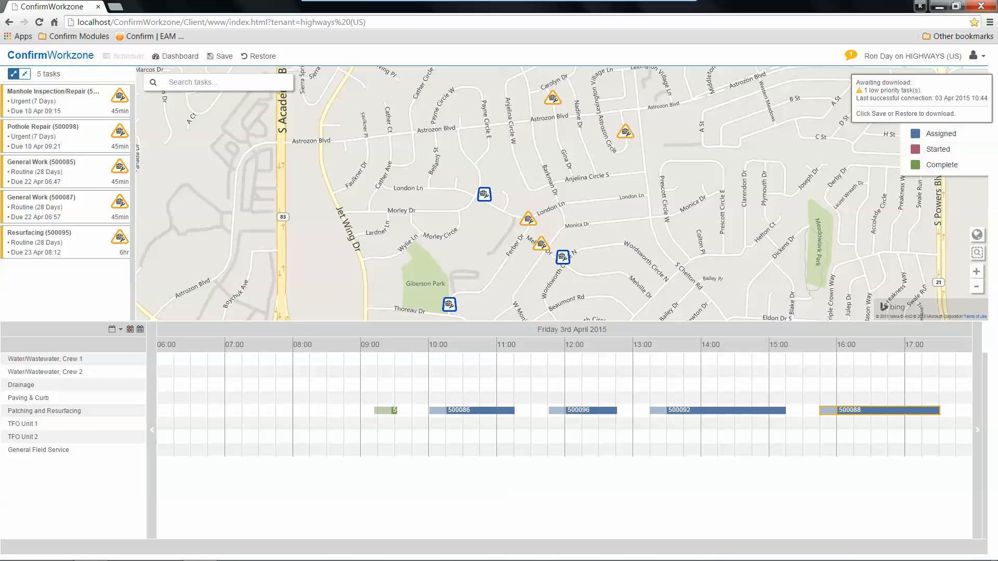
pyautogui.click(223, 57)
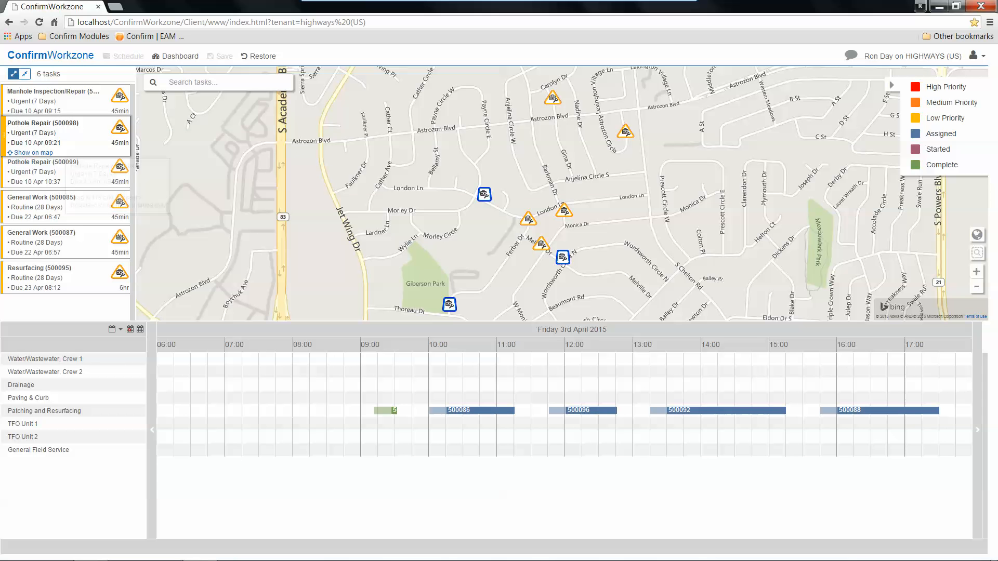
# Show Manhole Inspection/Repair 500097's location on the map.
pyautogui.click(63, 102)
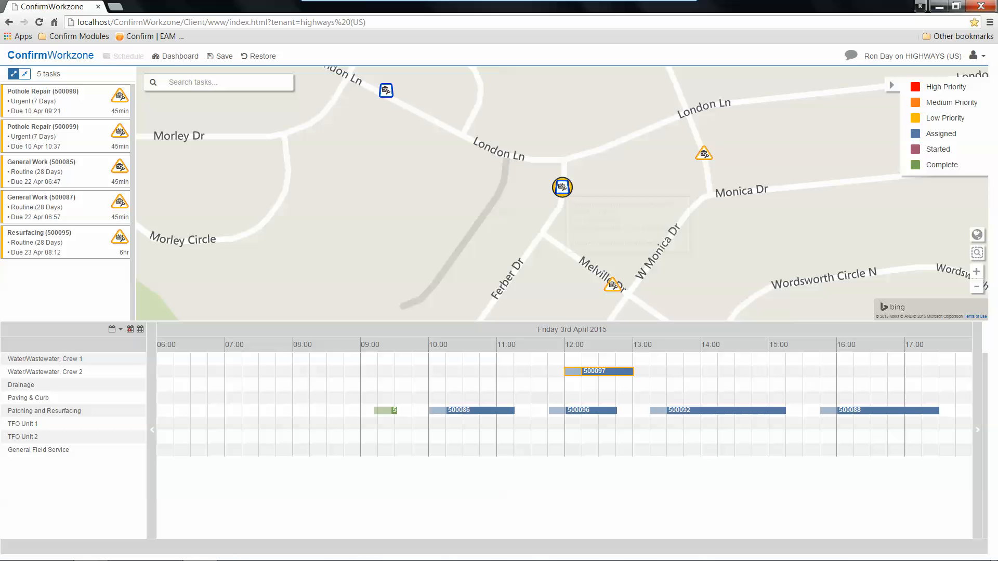
pyautogui.moveTo(597, 371)
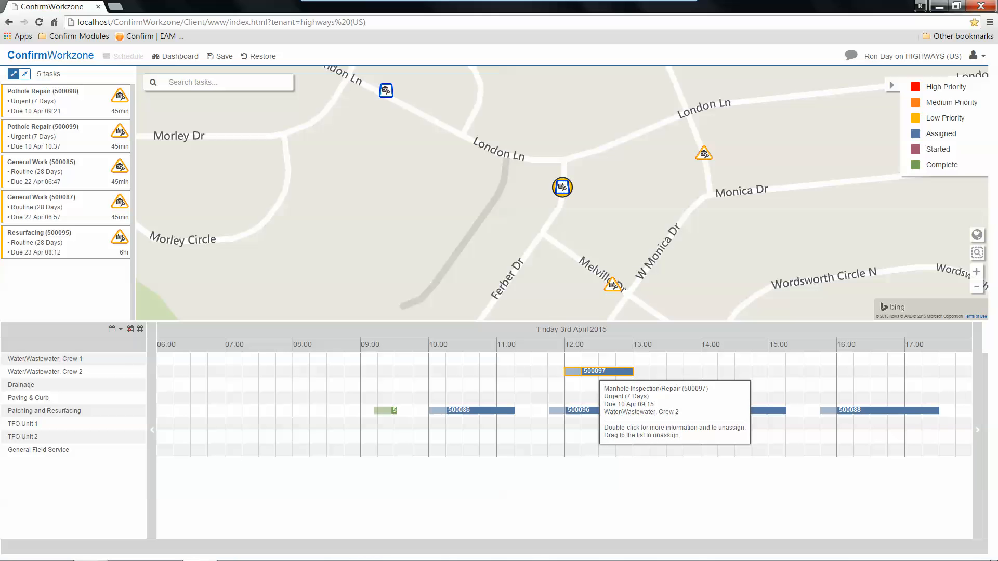
pyautogui.doubleClick(593, 371)
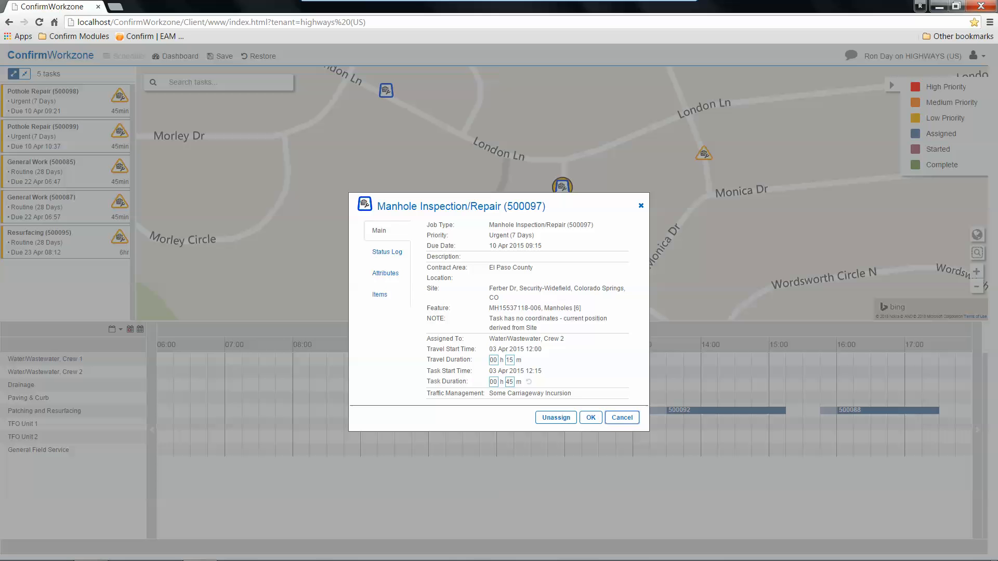
pyautogui.click(386, 252)
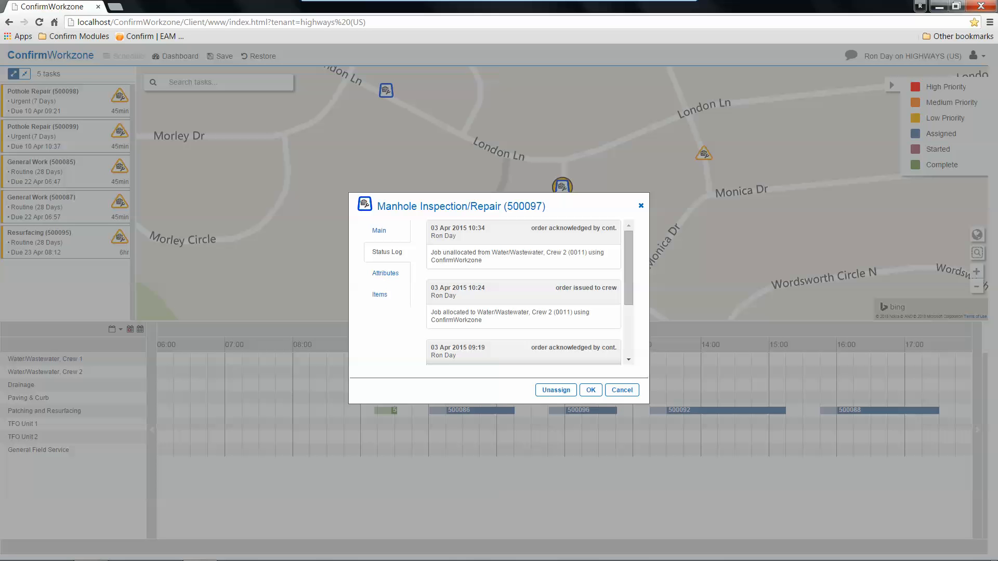
pyautogui.click(590, 390)
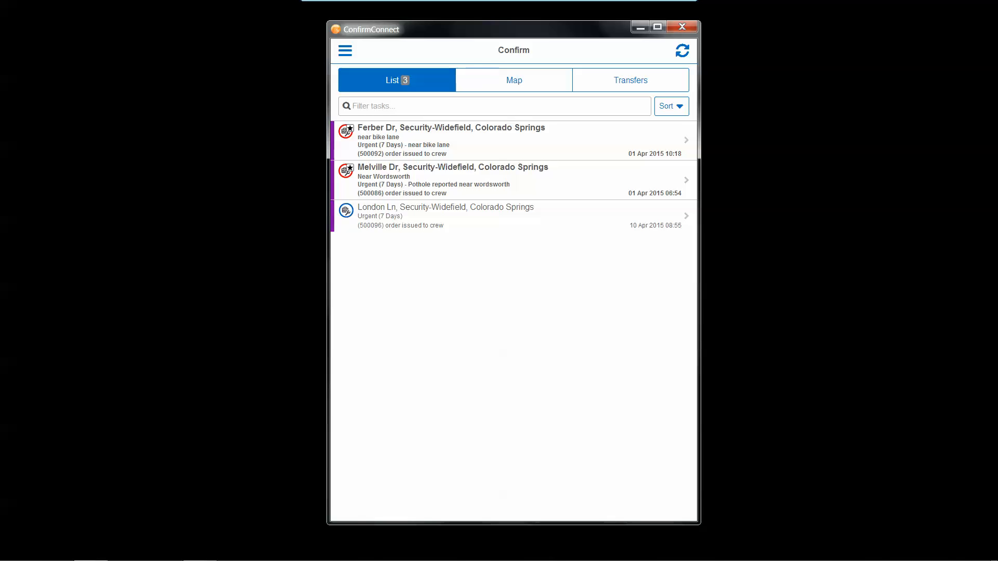
# Refresh ConfirmConnect so one pending item arrives under Transfers.
pyautogui.click(682, 51)
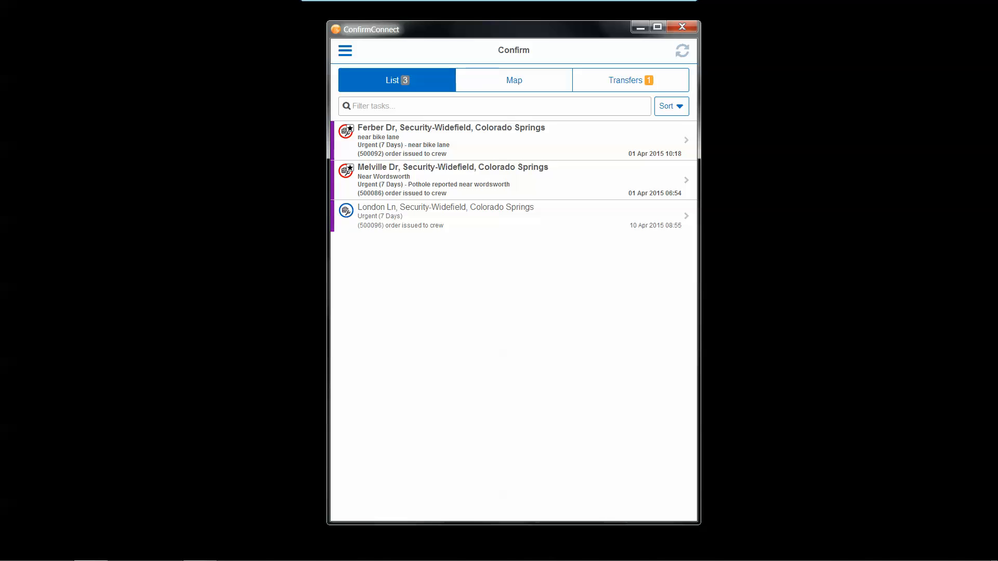
# Review London Ln job 500096's details, return to Tasks, and view the four jobs as map pins.
pyautogui.click(682, 51)
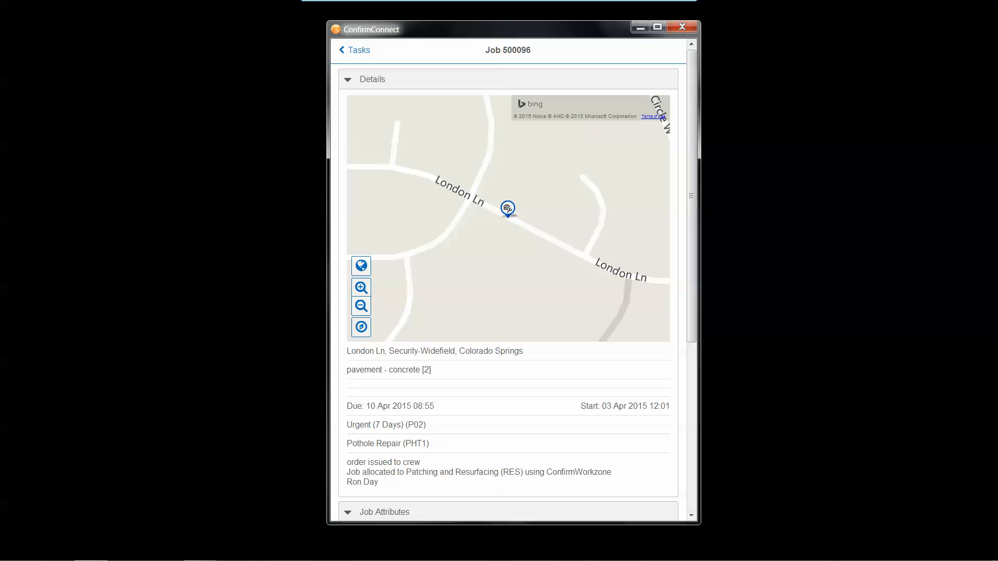
pyautogui.scroll(-3)
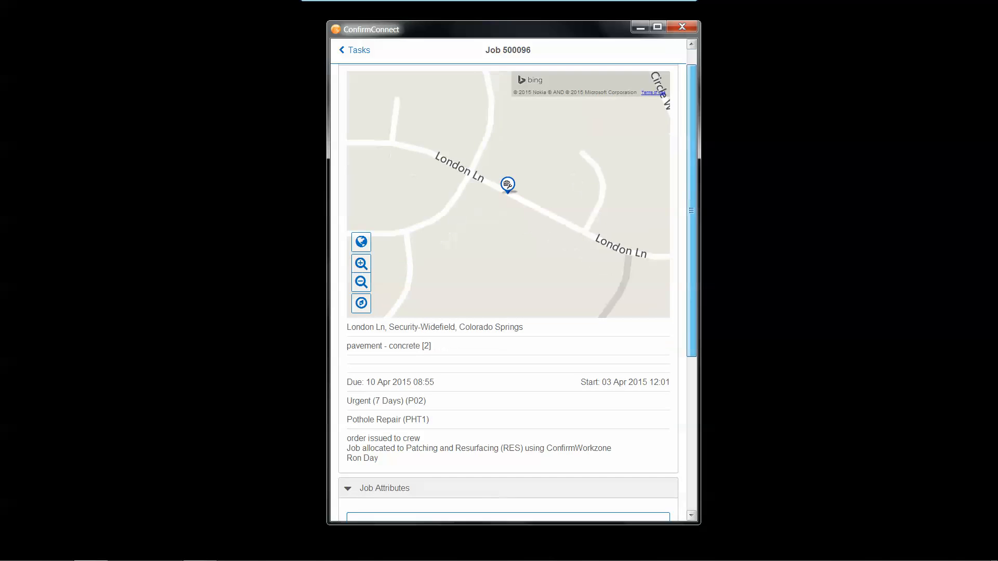
pyautogui.scroll(-3)
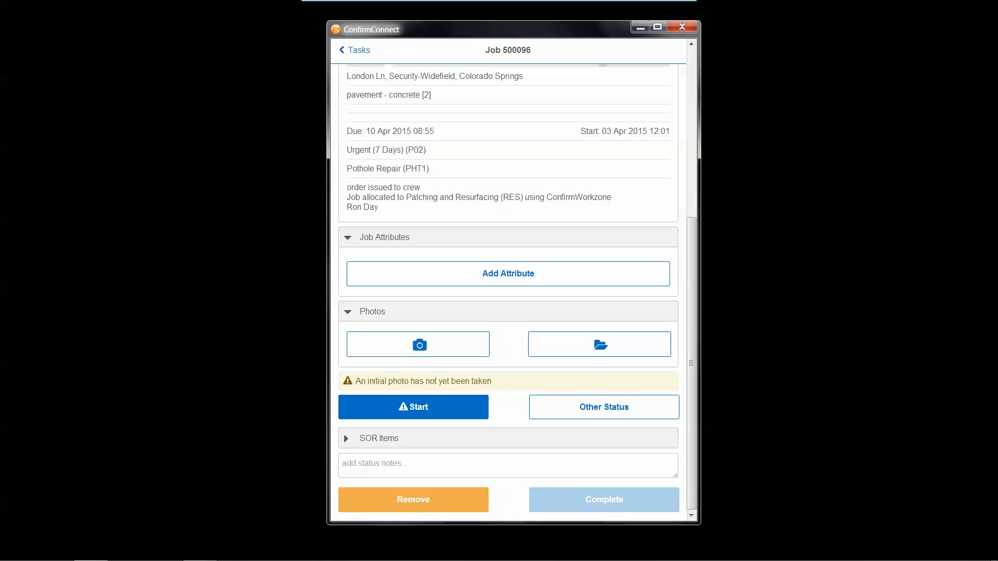
pyautogui.click(354, 50)
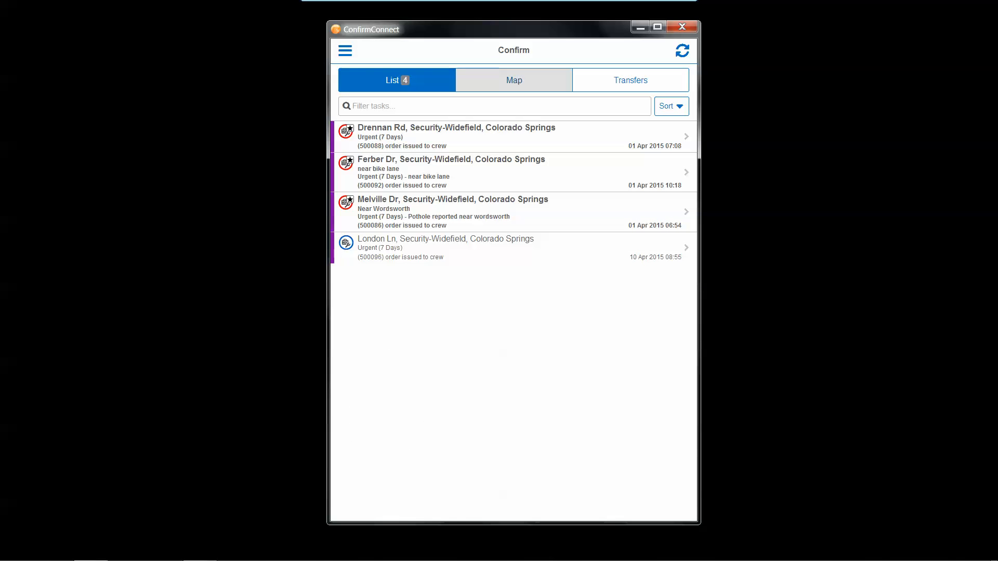
pyautogui.click(513, 80)
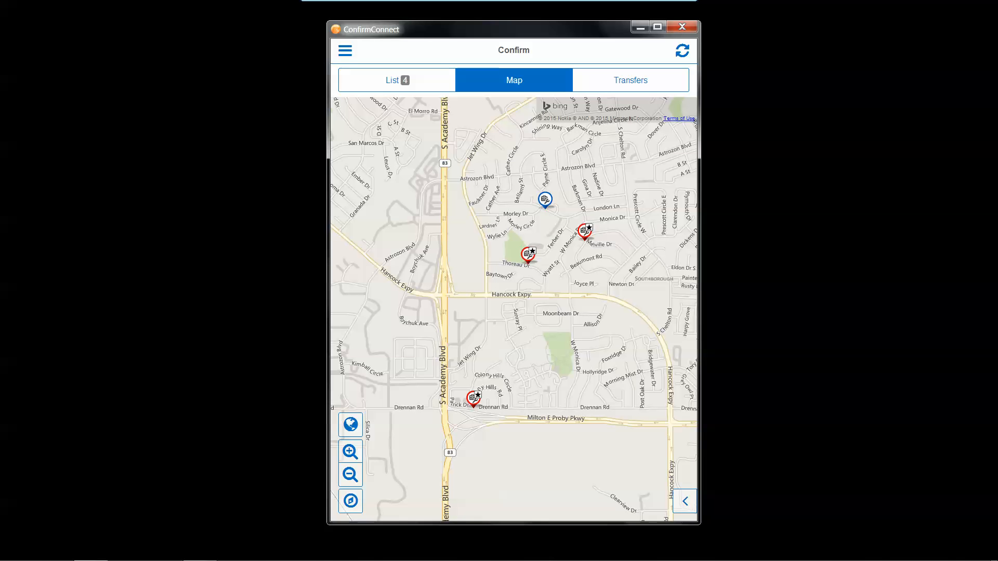